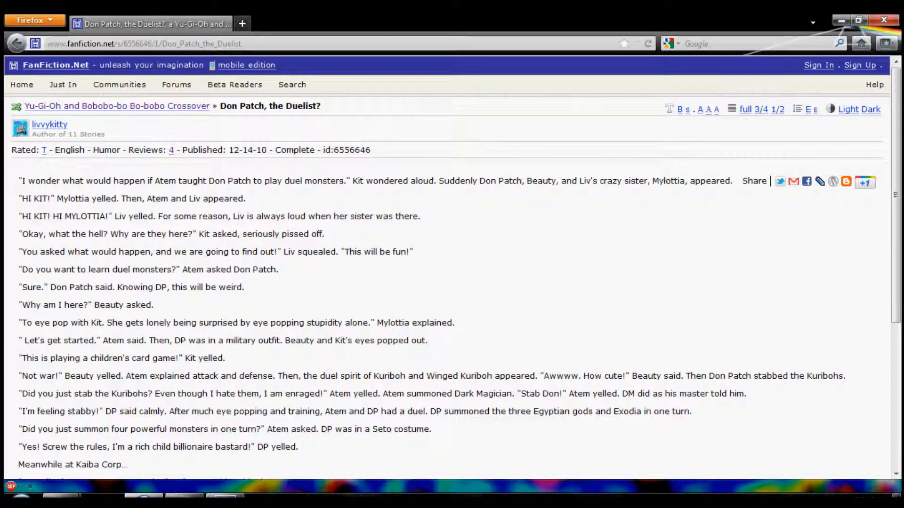
Step: Read through the story 'Don Patch, the Duelist?' and go to its four reader reviews
{"action": "scroll", "scroll_direction": "down", "scroll_amount": 3}
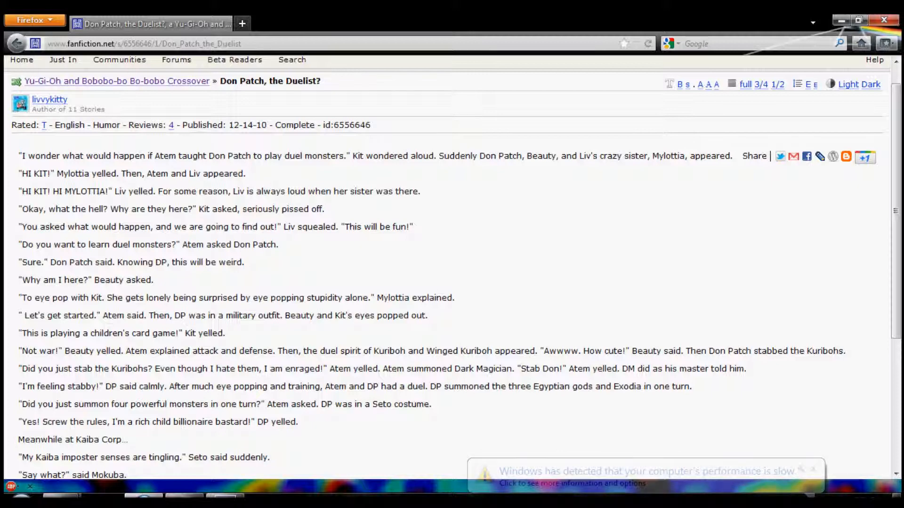
{"action": "scroll", "scroll_direction": "down", "scroll_amount": 3}
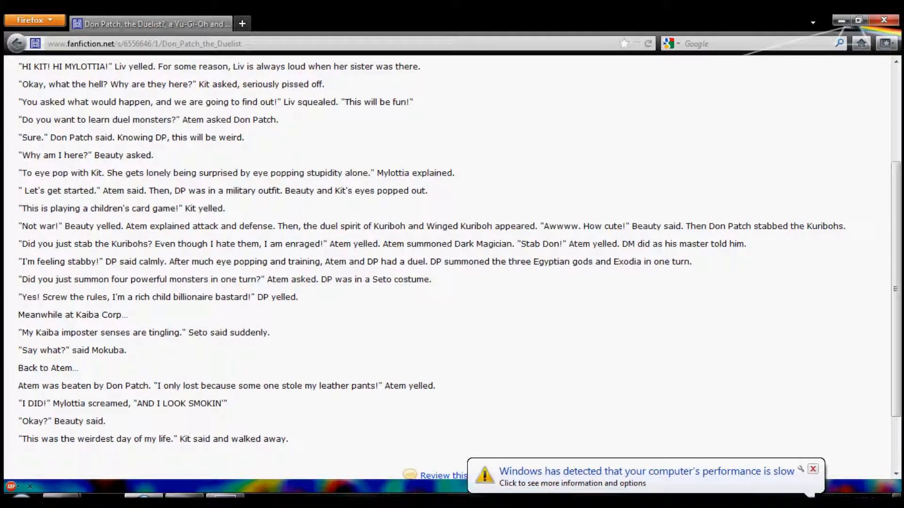
{"action": "left_click", "coordinate": [812, 469]}
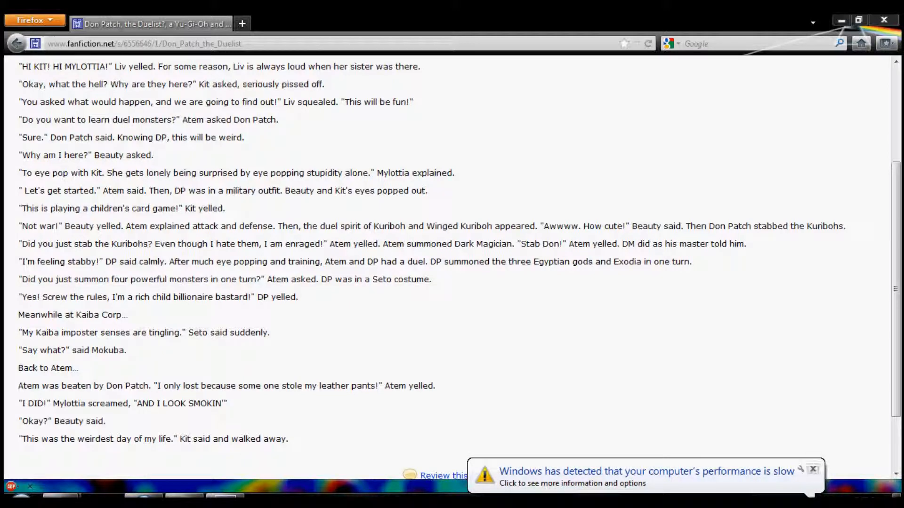
{"action": "left_click", "coordinate": [812, 469]}
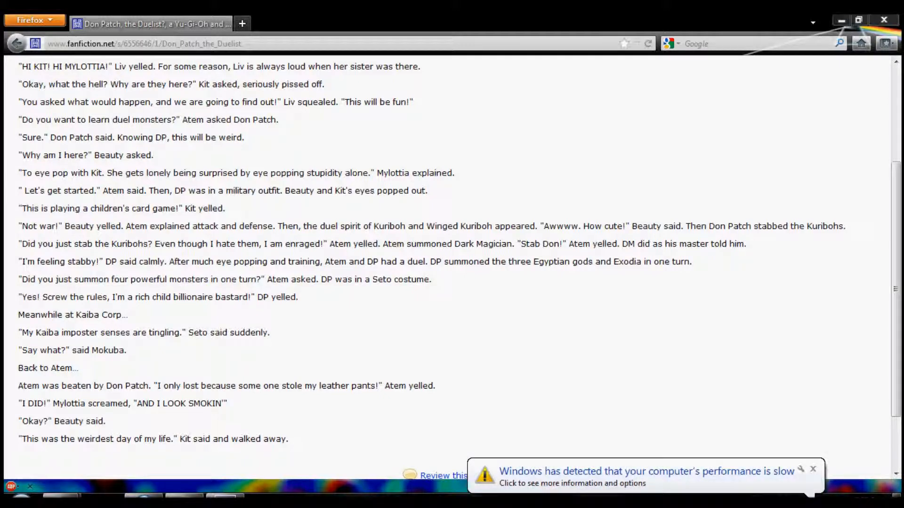
{"action": "scroll", "scroll_direction": "up", "scroll_amount": 3}
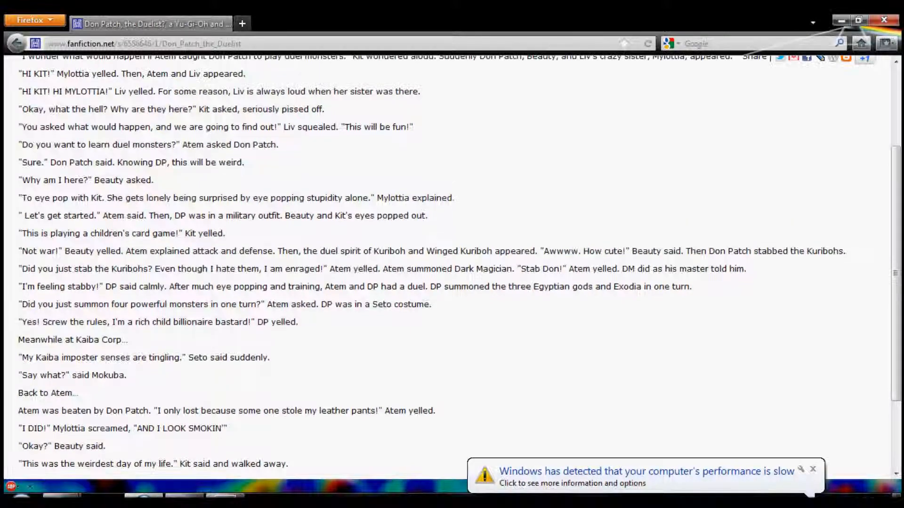
{"action": "scroll", "scroll_direction": "down", "scroll_amount": 3}
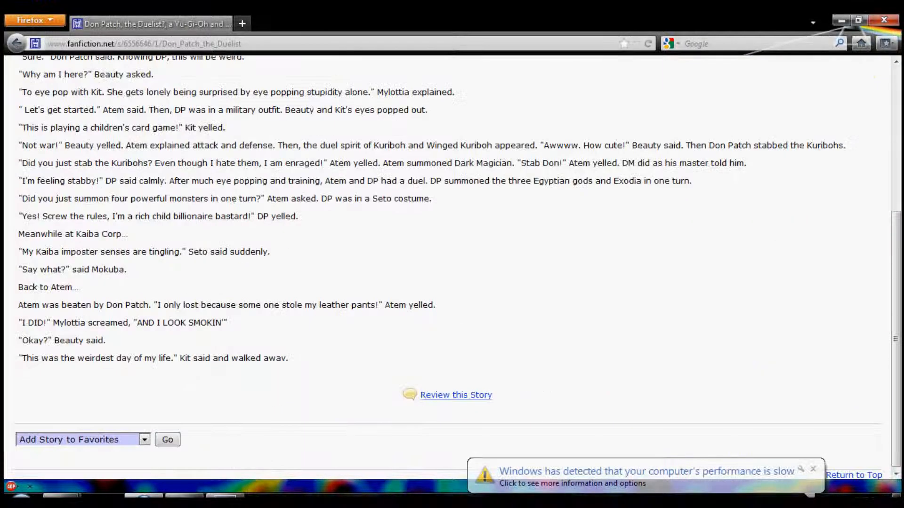
{"action": "scroll", "scroll_direction": "up", "scroll_amount": 3}
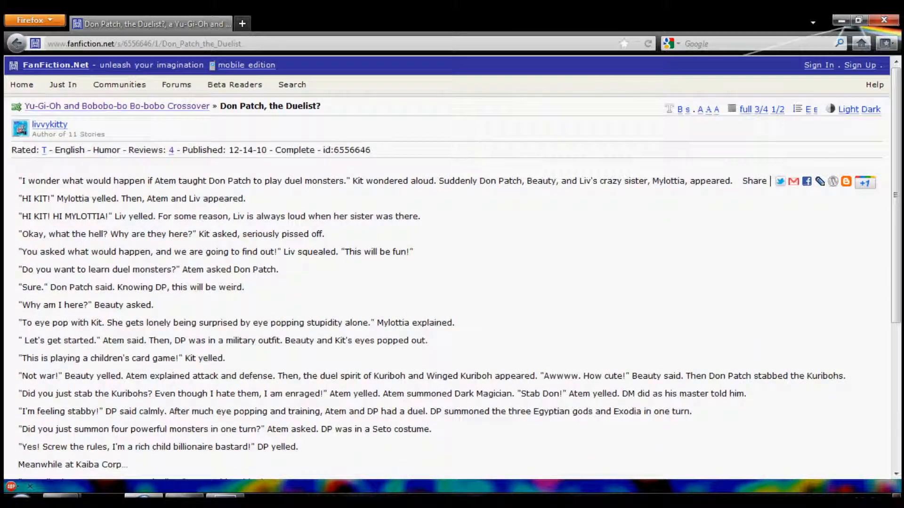
{"action": "left_click", "coordinate": [170, 150]}
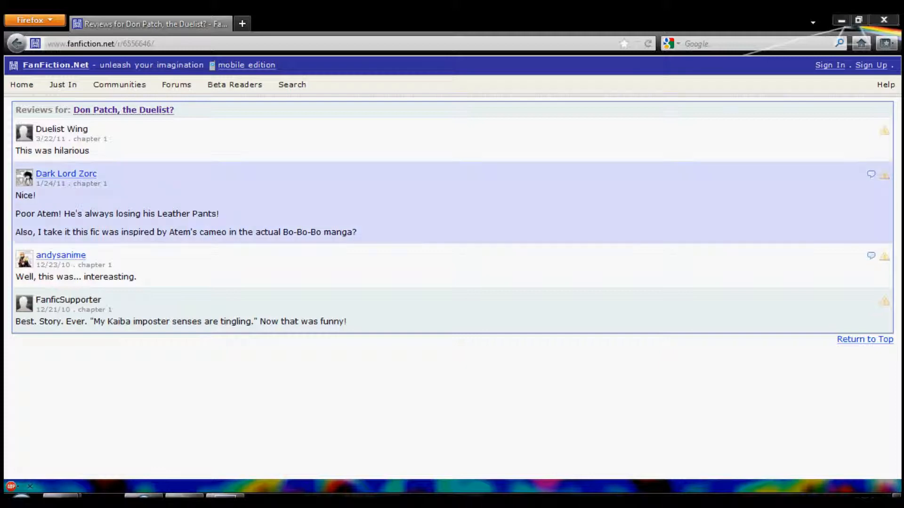
Step: Return from the reviews to the story 'Don Patch, the Duelist?' and scroll down through it
{"action": "left_click", "coordinate": [122, 109]}
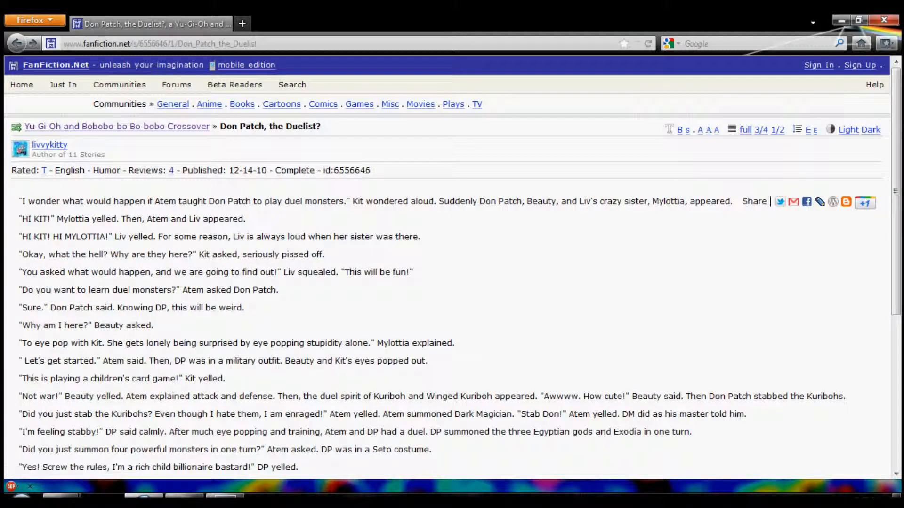
{"action": "scroll", "scroll_direction": "down", "scroll_amount": 3}
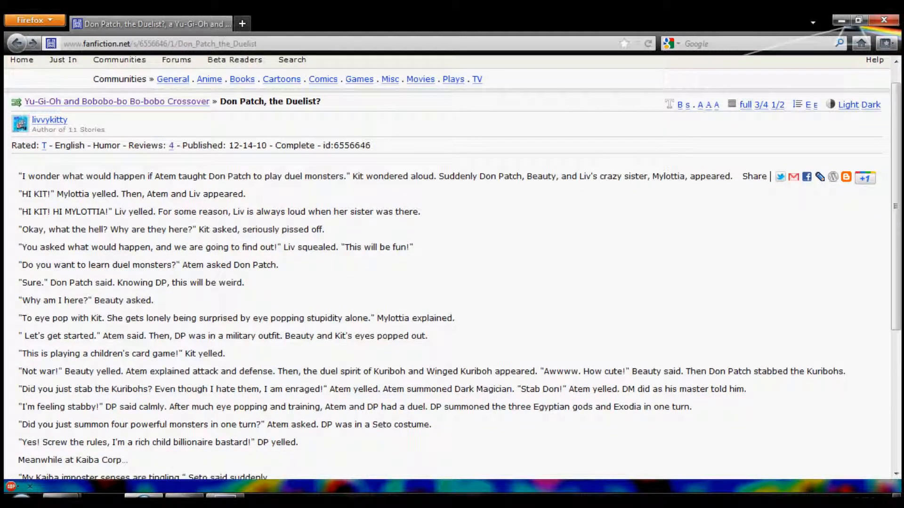
{"action": "scroll", "scroll_direction": "down", "scroll_amount": 3}
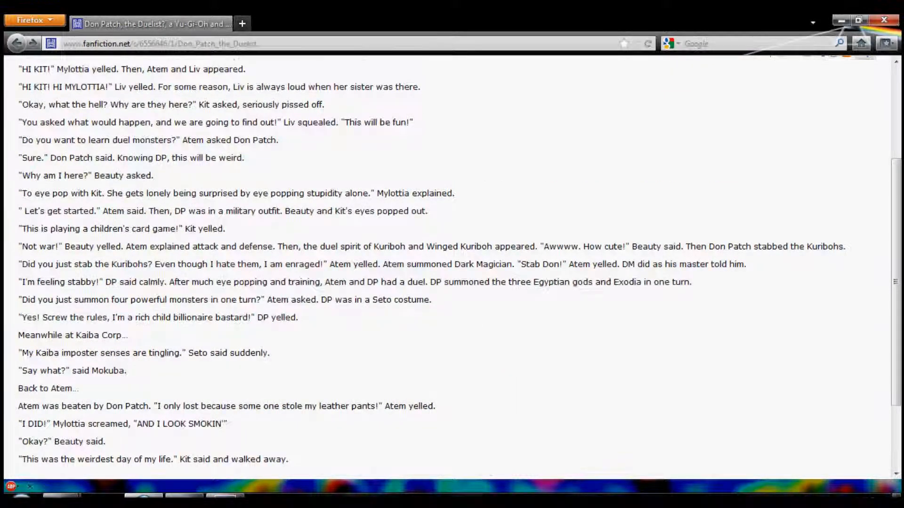
{"action": "scroll", "scroll_direction": "down", "scroll_amount": 3}
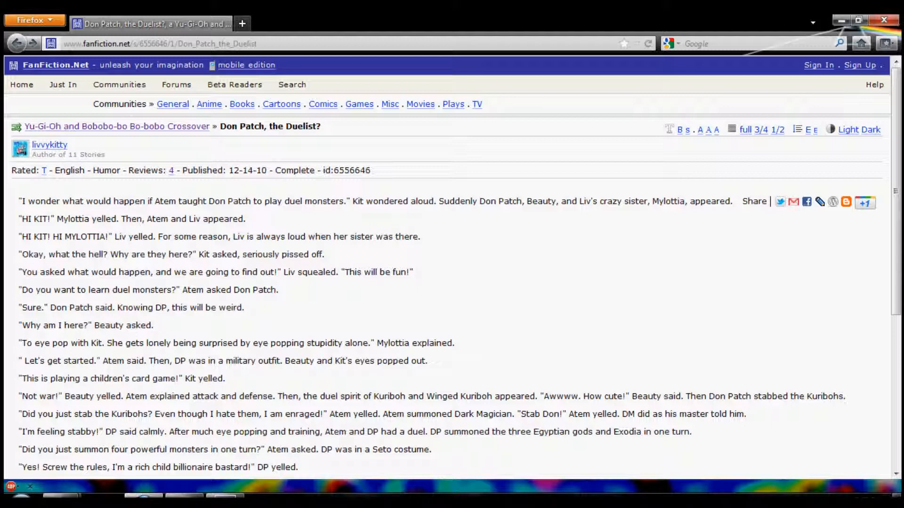
{"action": "mouse_move", "coordinate": [50, 145]}
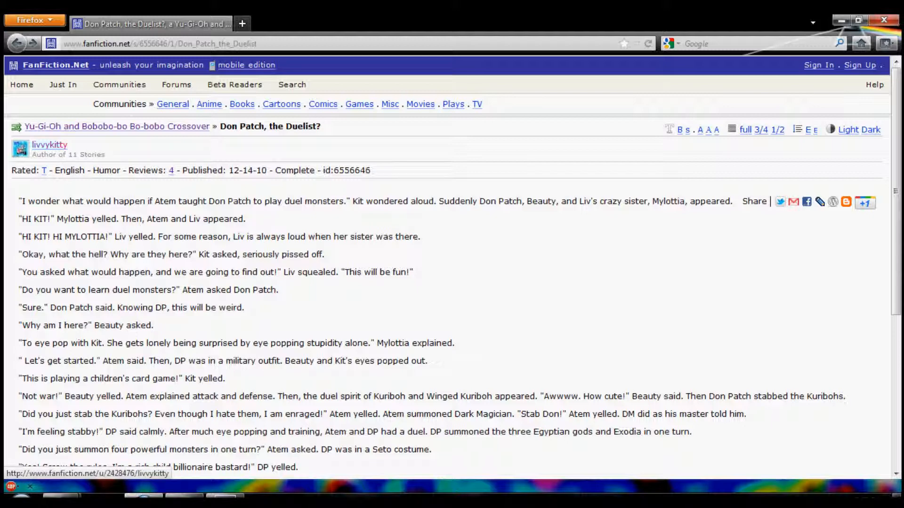
{"action": "left_click", "coordinate": [49, 145]}
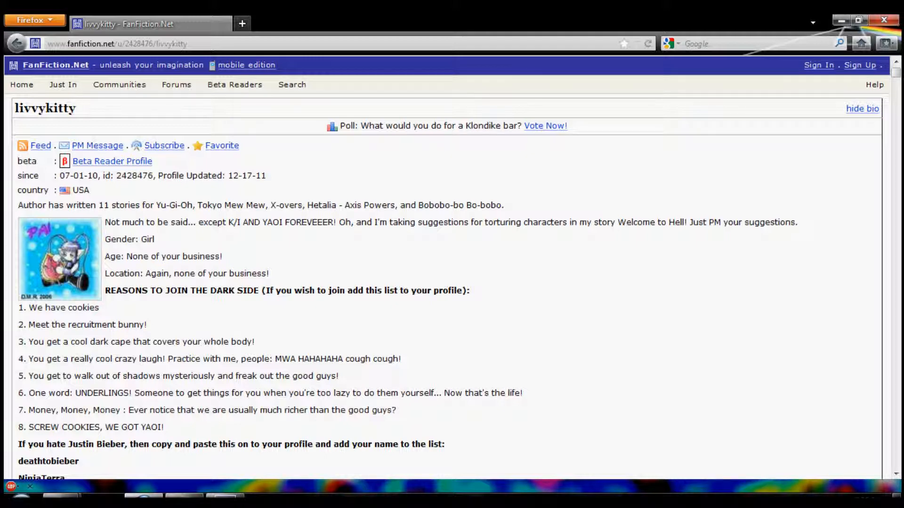
{"action": "scroll", "scroll_direction": "down", "scroll_amount": 3}
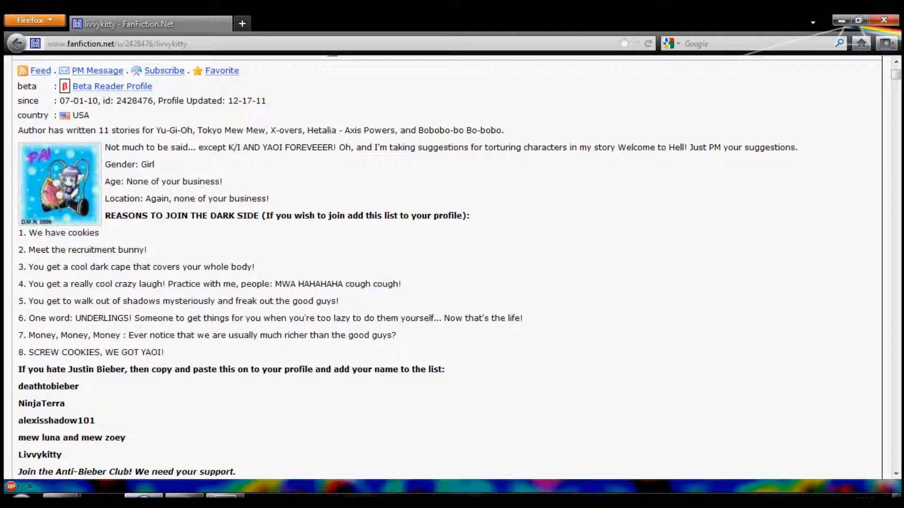
{"action": "scroll", "scroll_direction": "down", "scroll_amount": 3}
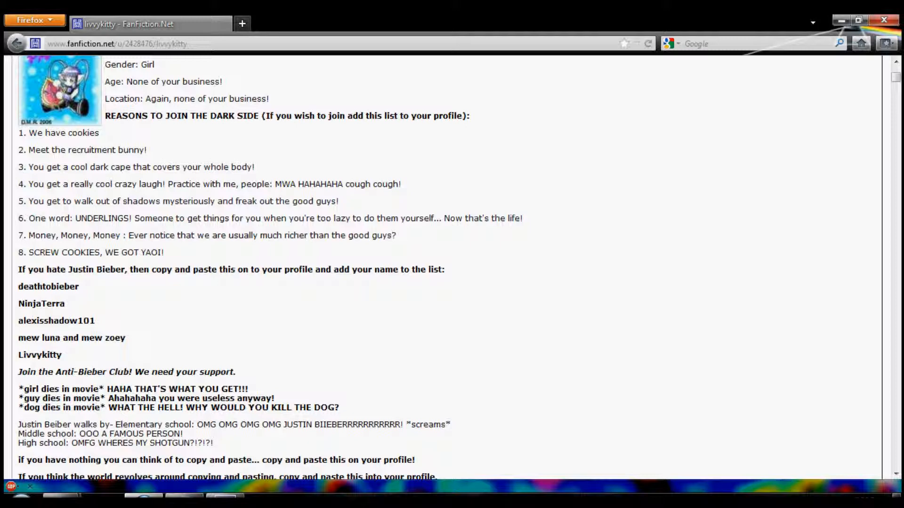
{"action": "scroll", "scroll_direction": "down", "scroll_amount": 3}
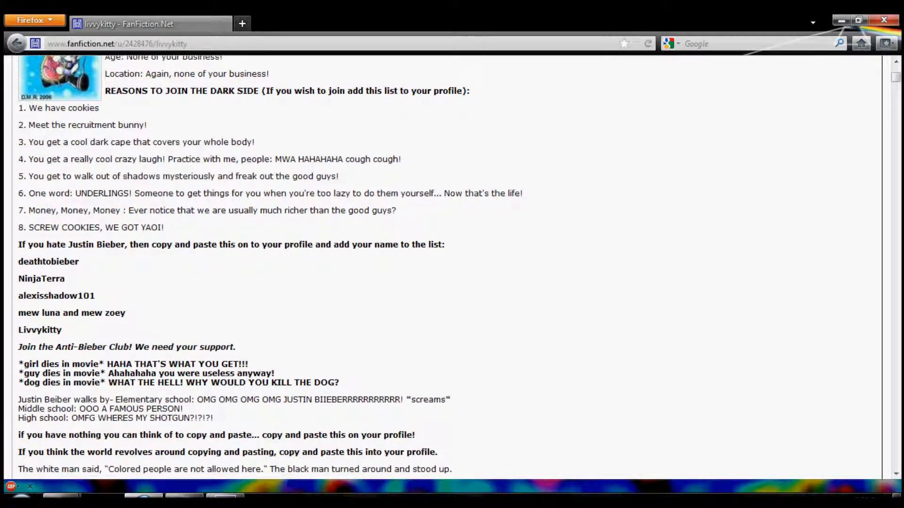
{"action": "scroll", "scroll_direction": "down", "scroll_amount": 3}
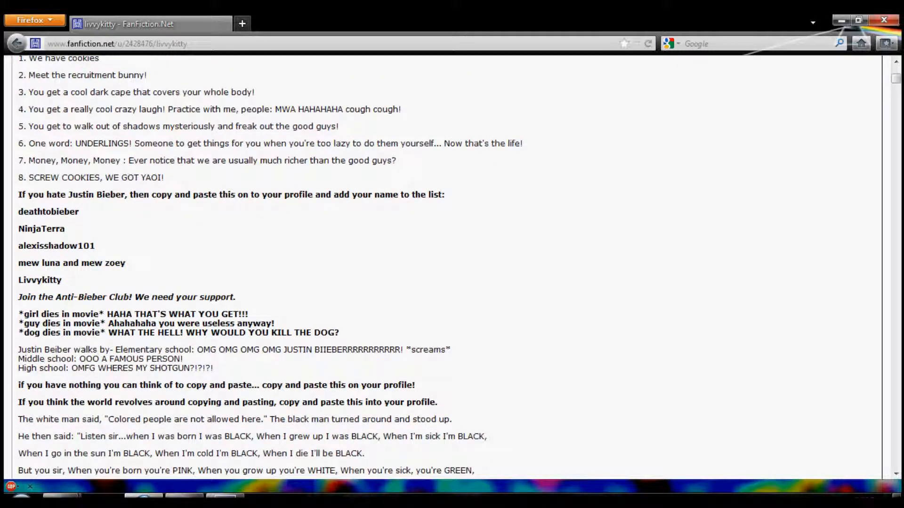
{"action": "scroll", "scroll_direction": "down", "scroll_amount": 3}
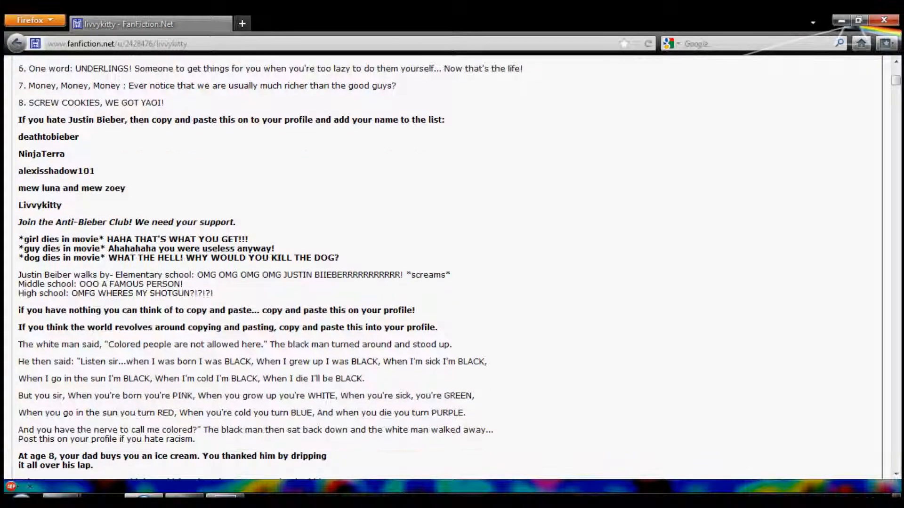
{"action": "scroll", "scroll_direction": "down", "scroll_amount": 3}
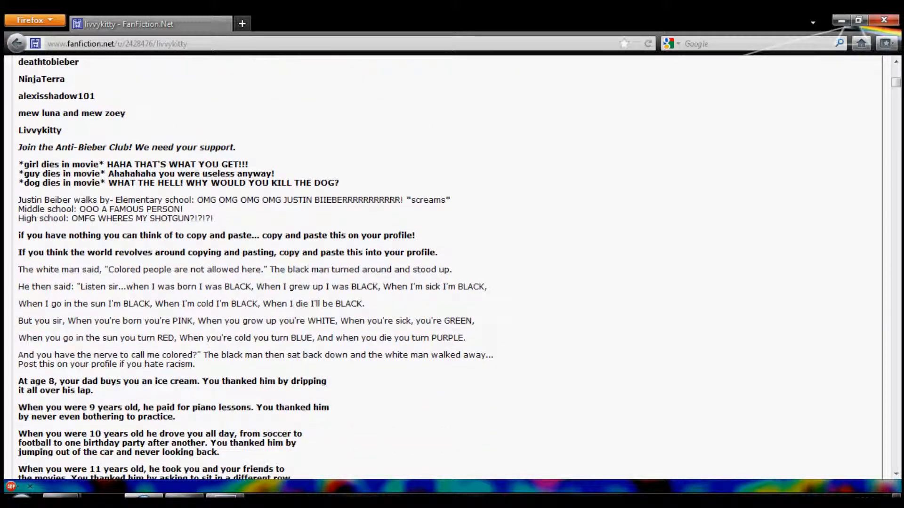
{"action": "scroll", "scroll_direction": "down", "scroll_amount": 3}
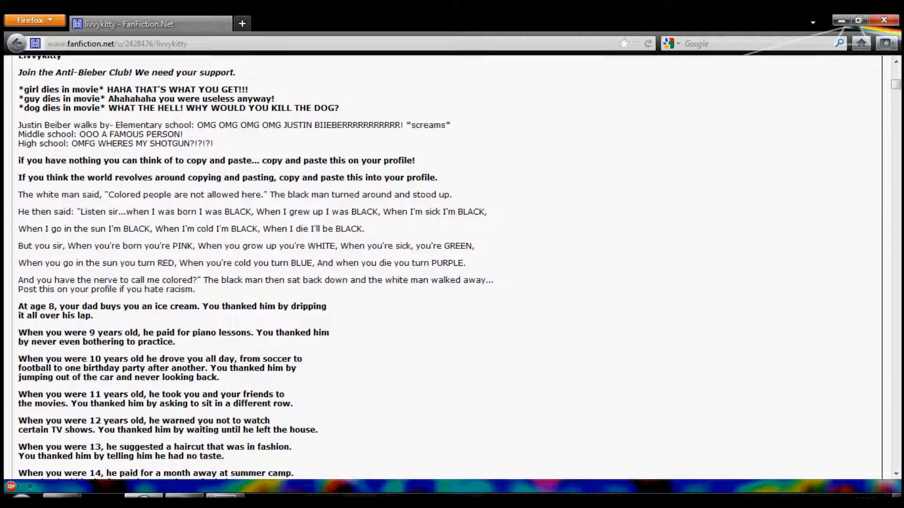
{"action": "scroll", "scroll_direction": "down", "scroll_amount": 3}
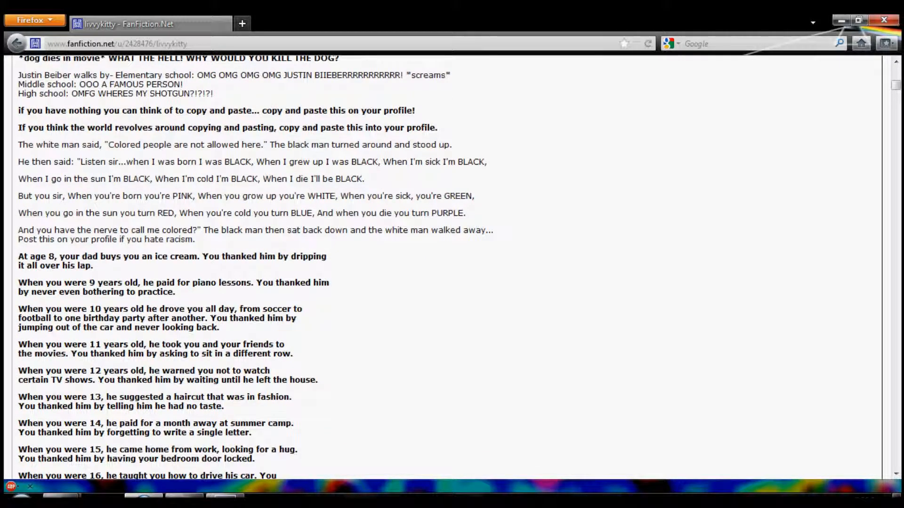
{"action": "scroll", "scroll_direction": "down", "scroll_amount": 3}
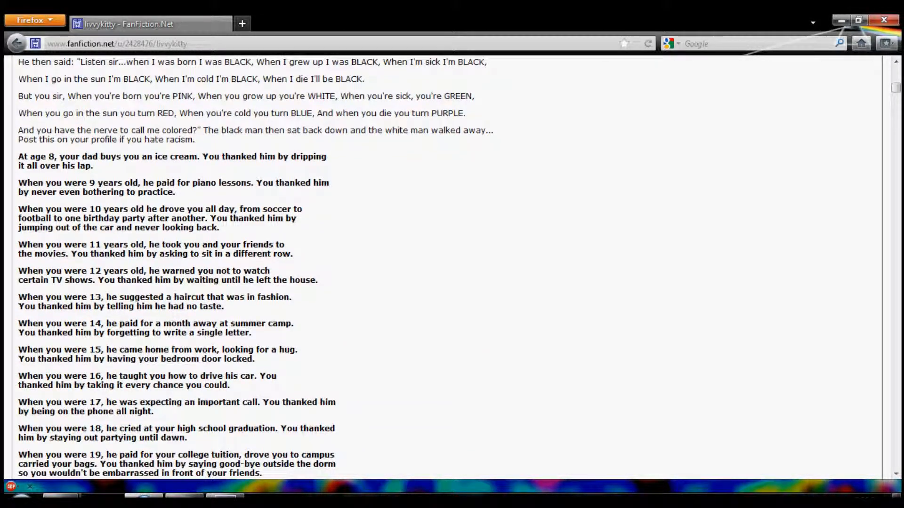
{"action": "scroll", "scroll_direction": "down", "scroll_amount": 3}
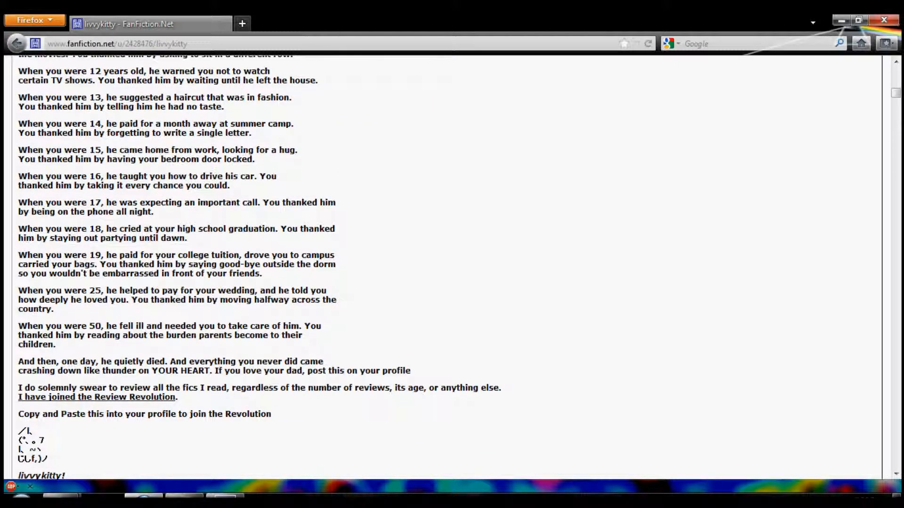
{"action": "scroll", "scroll_direction": "down", "scroll_amount": 3}
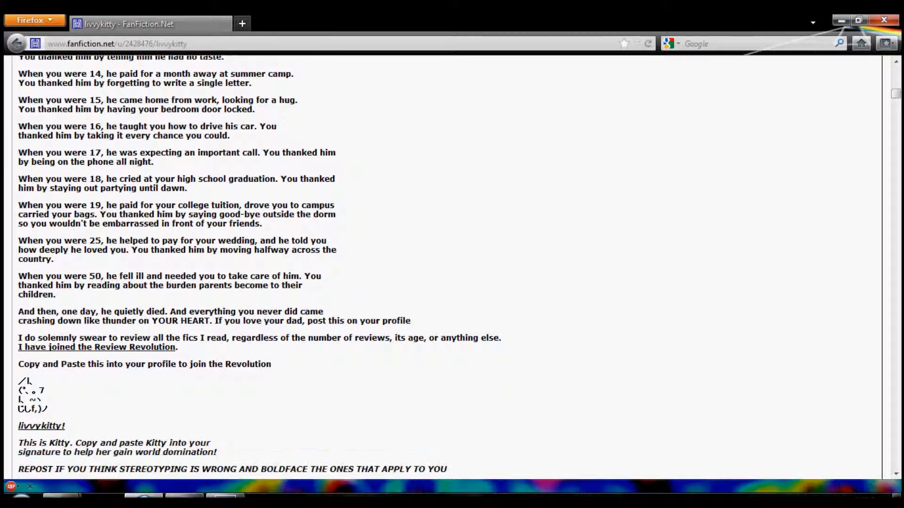
{"action": "scroll", "scroll_direction": "down", "scroll_amount": 3}
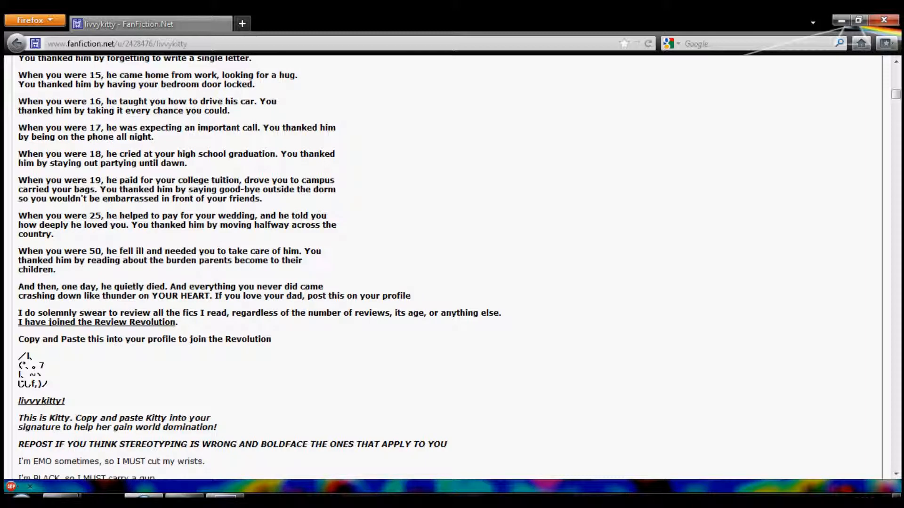
{"action": "scroll", "scroll_direction": "down", "scroll_amount": 3}
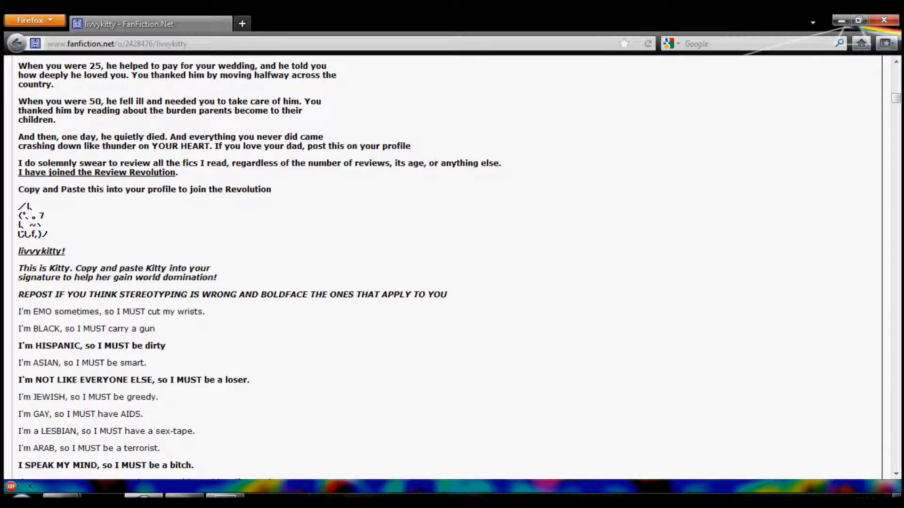
{"action": "left_click_drag", "start_coordinate": [19, 205], "coordinate": [47, 239]}
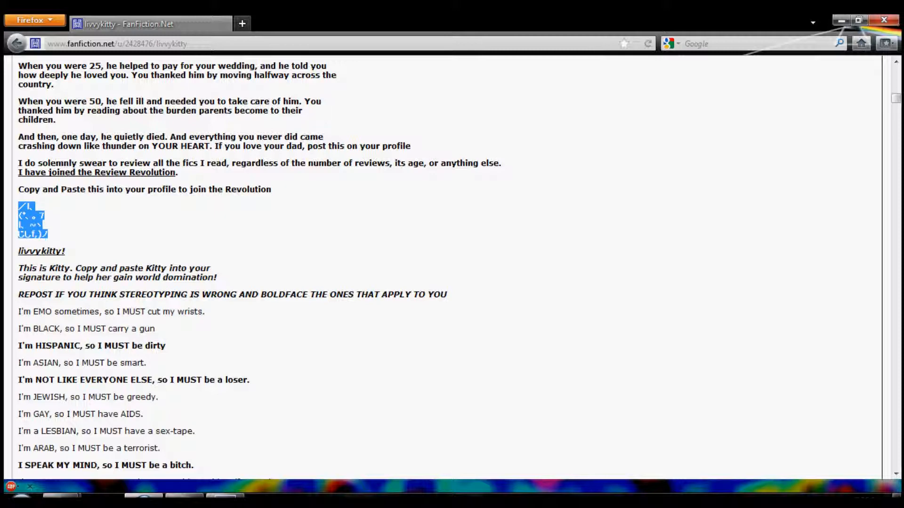
{"action": "scroll", "scroll_direction": "down", "scroll_amount": 3}
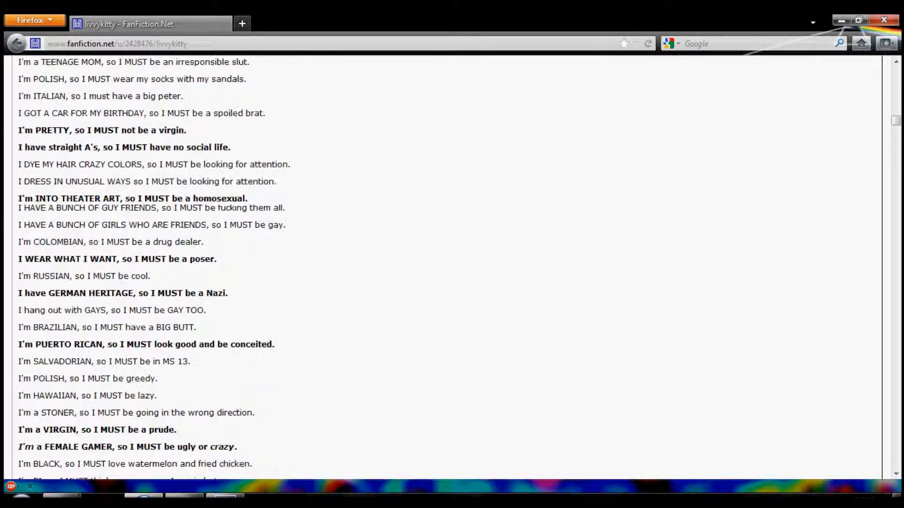
{"action": "scroll", "scroll_direction": "down", "scroll_amount": 3}
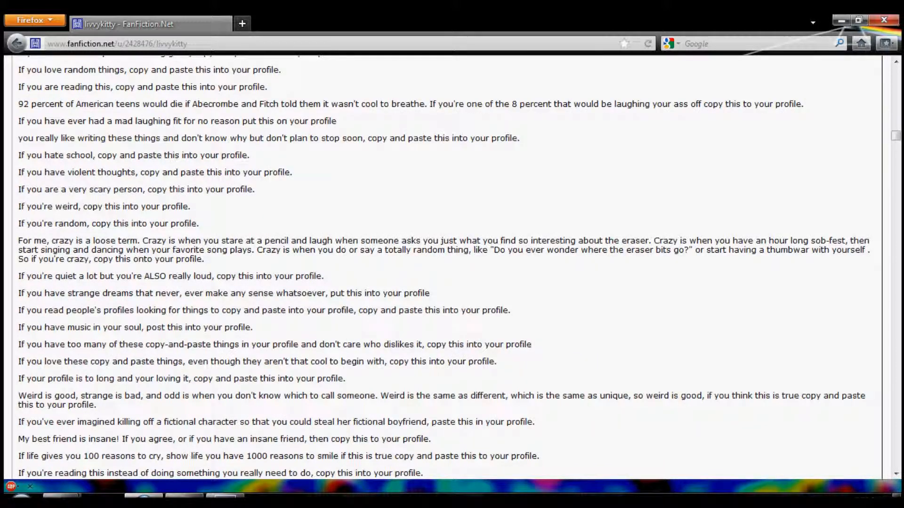
{"action": "scroll", "scroll_direction": "down", "scroll_amount": 3}
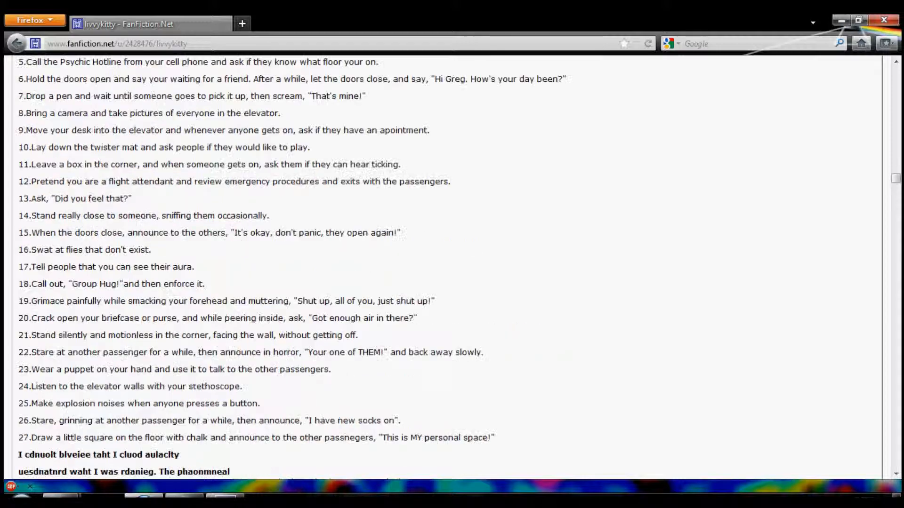
{"action": "scroll", "scroll_direction": "down", "scroll_amount": 3}
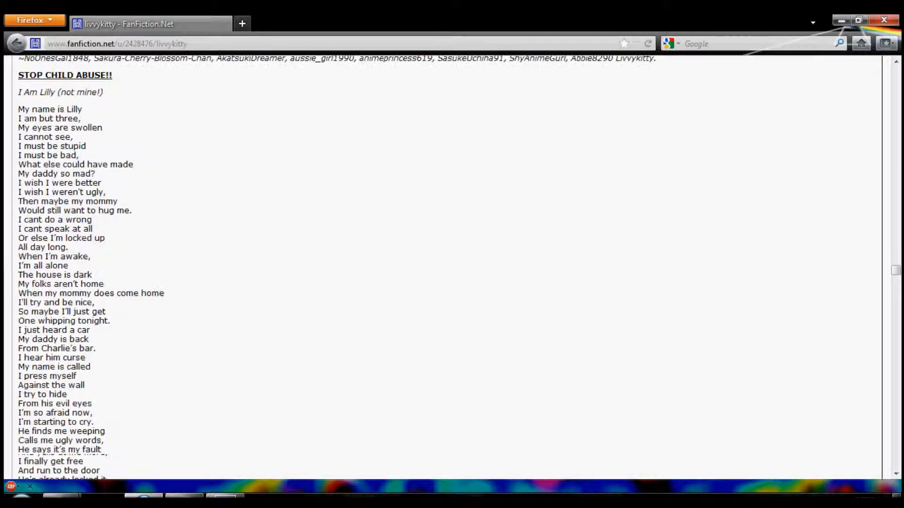
{"action": "scroll", "scroll_direction": "down", "scroll_amount": 3}
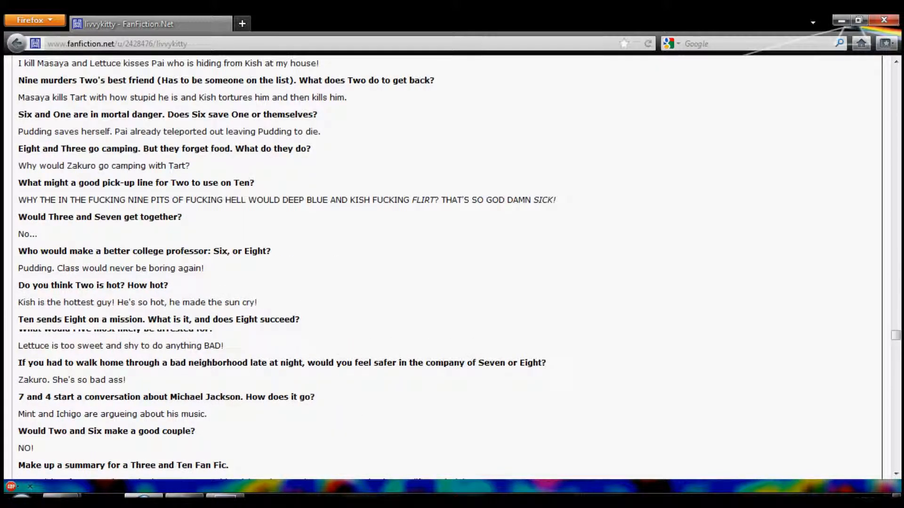
{"action": "scroll", "scroll_direction": "down", "scroll_amount": 3}
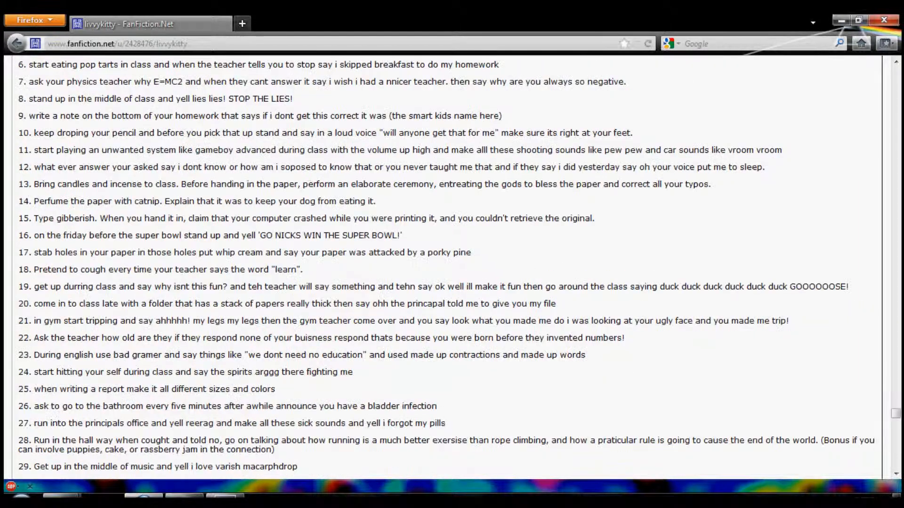
{"action": "scroll", "scroll_direction": "down", "scroll_amount": 3}
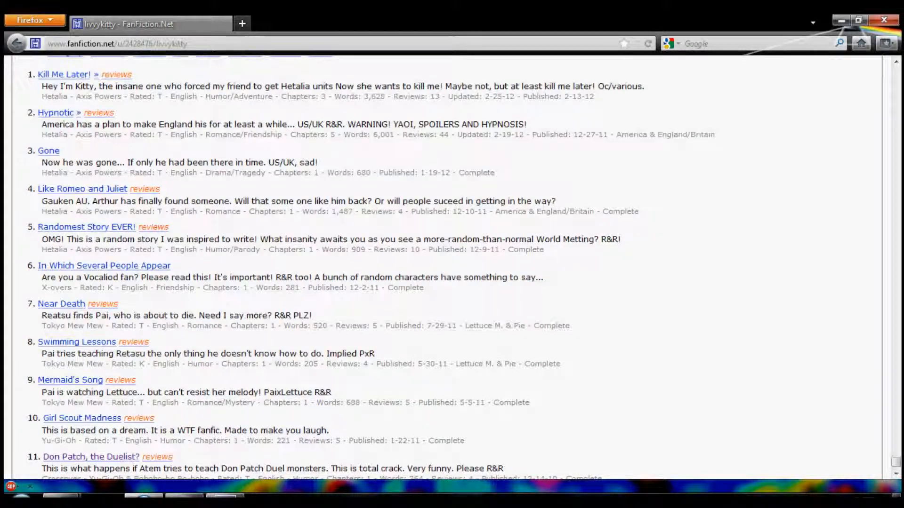
{"action": "scroll", "scroll_direction": "up", "scroll_amount": 3}
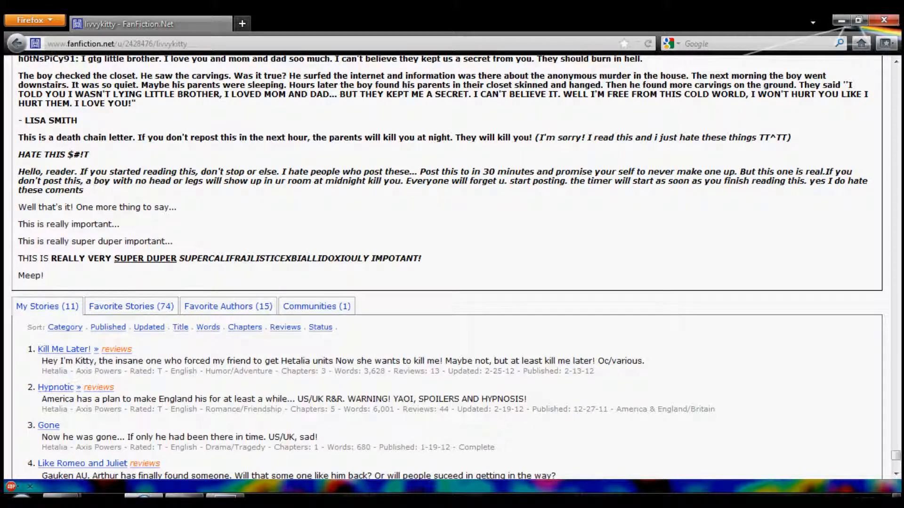
{"action": "scroll", "scroll_direction": "down", "scroll_amount": 3}
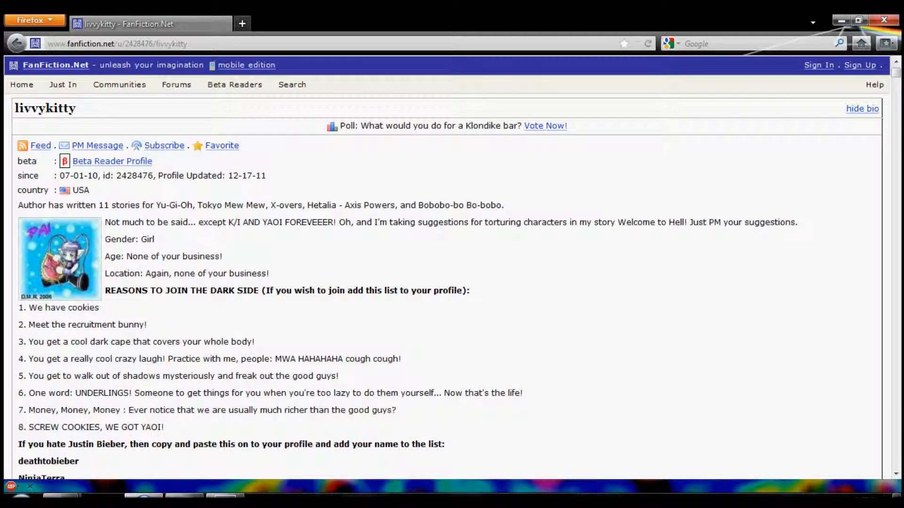
{"action": "left_click", "coordinate": [292, 85]}
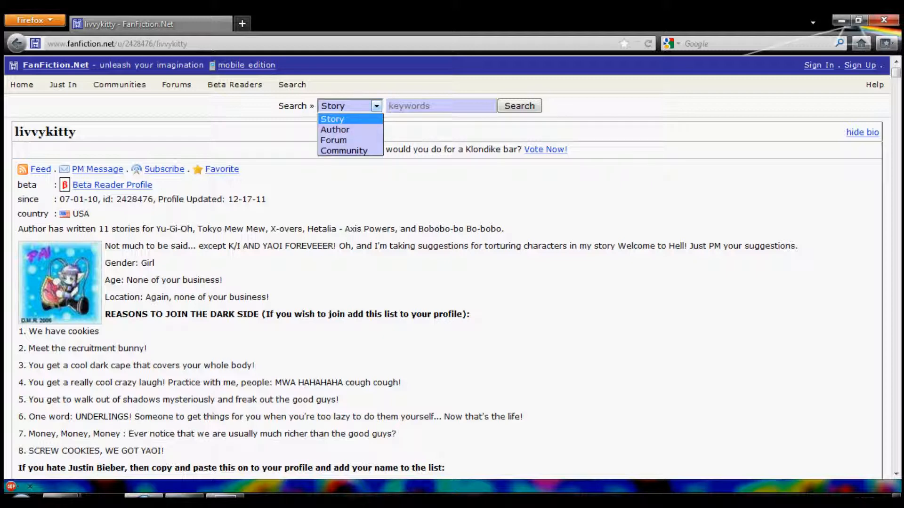
{"action": "left_click", "coordinate": [332, 118]}
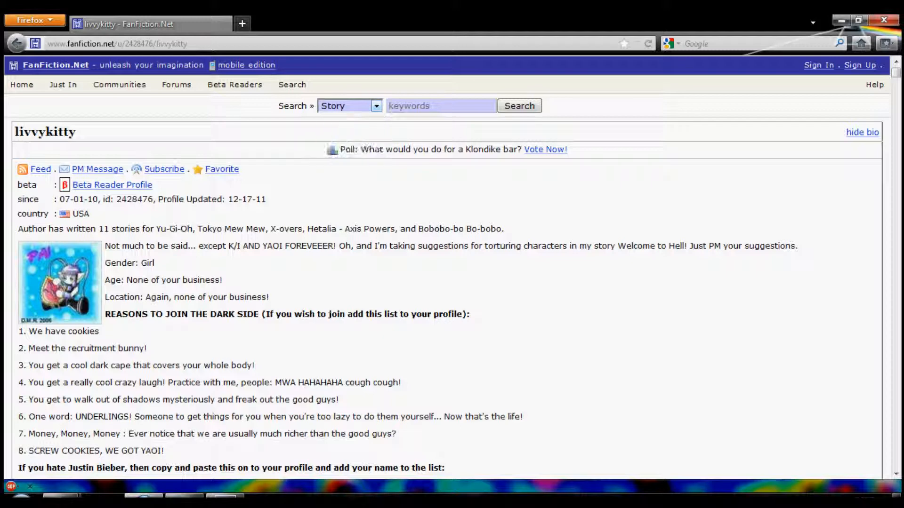
{"action": "type", "text": "soul"}
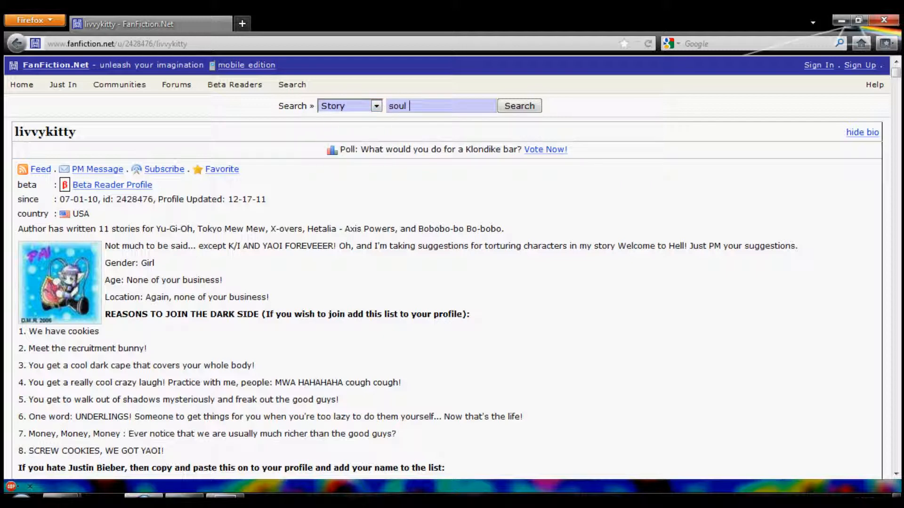
{"action": "left_click", "coordinate": [518, 105]}
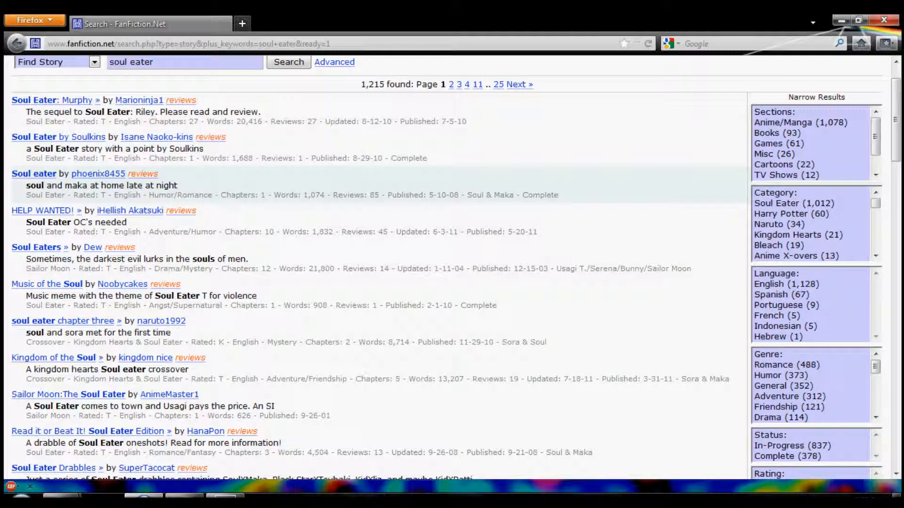
{"action": "left_click_drag", "start_coordinate": [22, 173], "coordinate": [196, 195]}
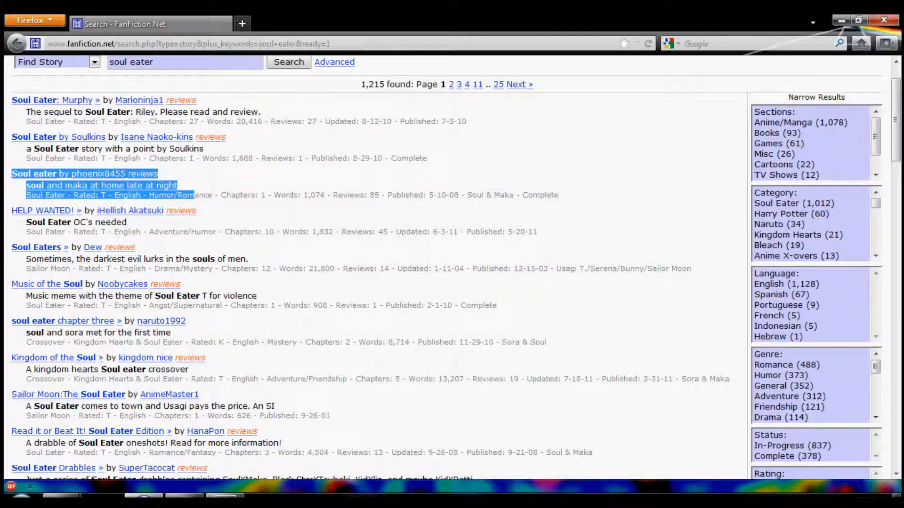